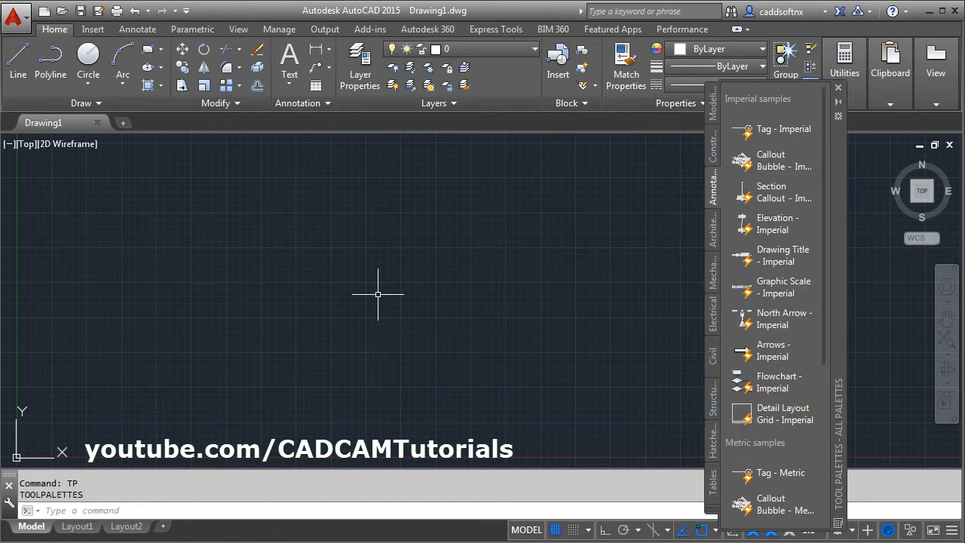
pyautogui.moveTo(711, 184)
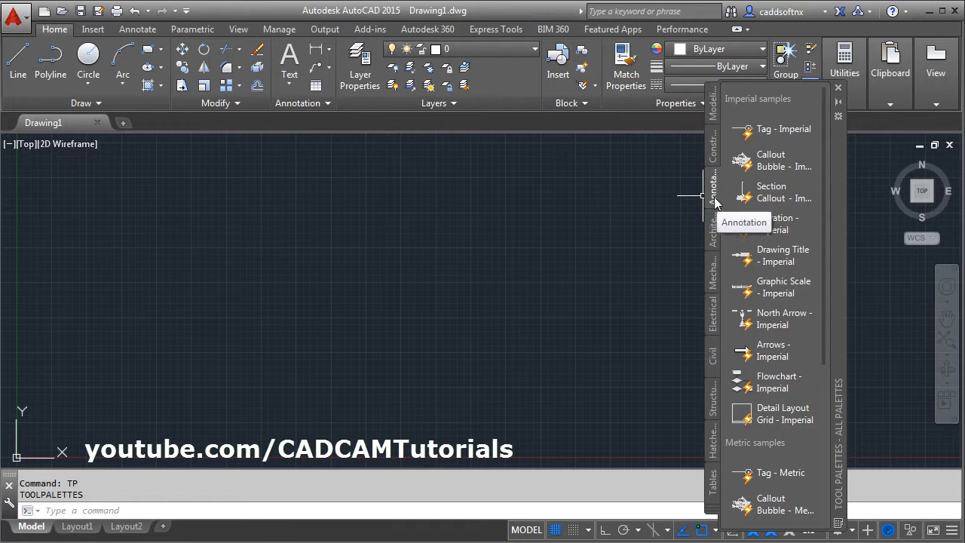
pyautogui.moveTo(772, 350)
pyautogui.write('UCSICON')
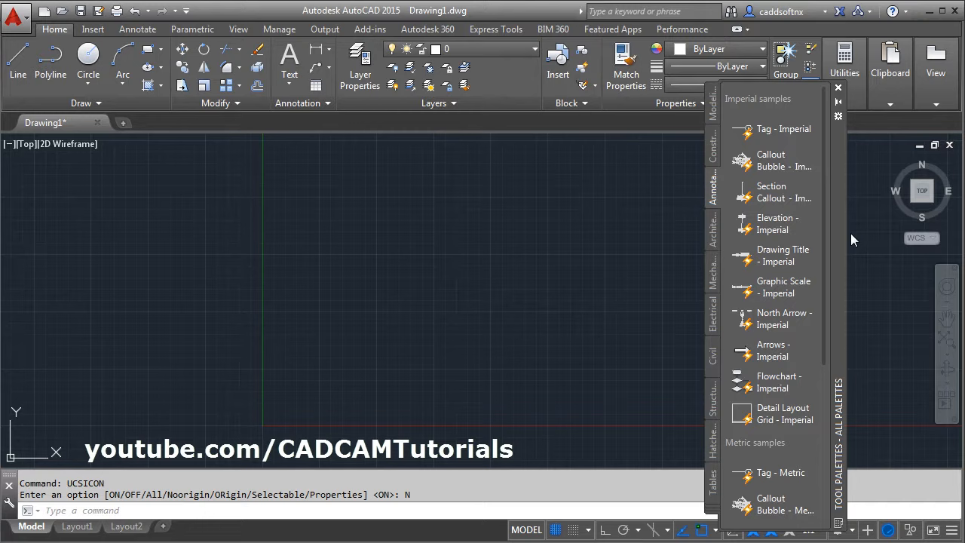
# Place an Arrows - Imperial arrow at 1:1 scale in the upper left, pointing down-right.
pyautogui.click(772, 350)
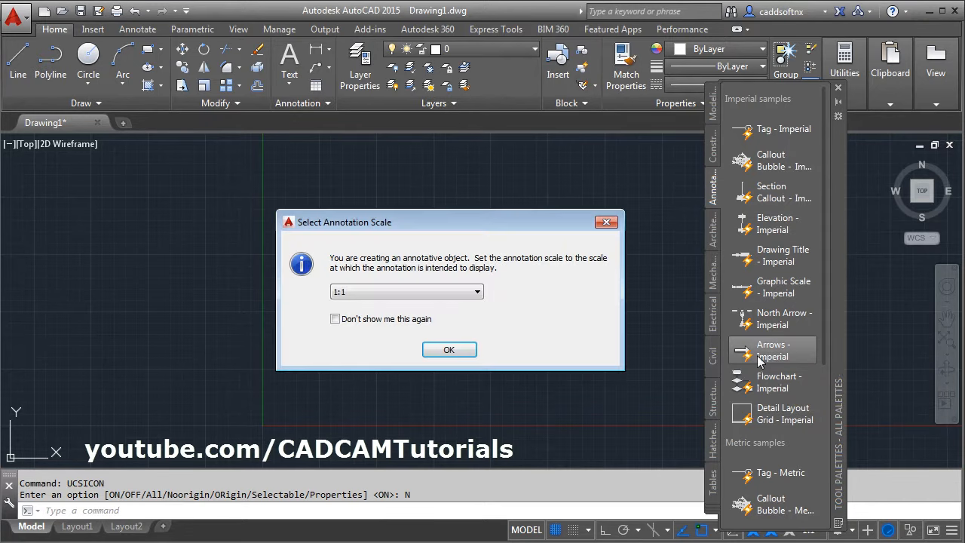
pyautogui.click(449, 350)
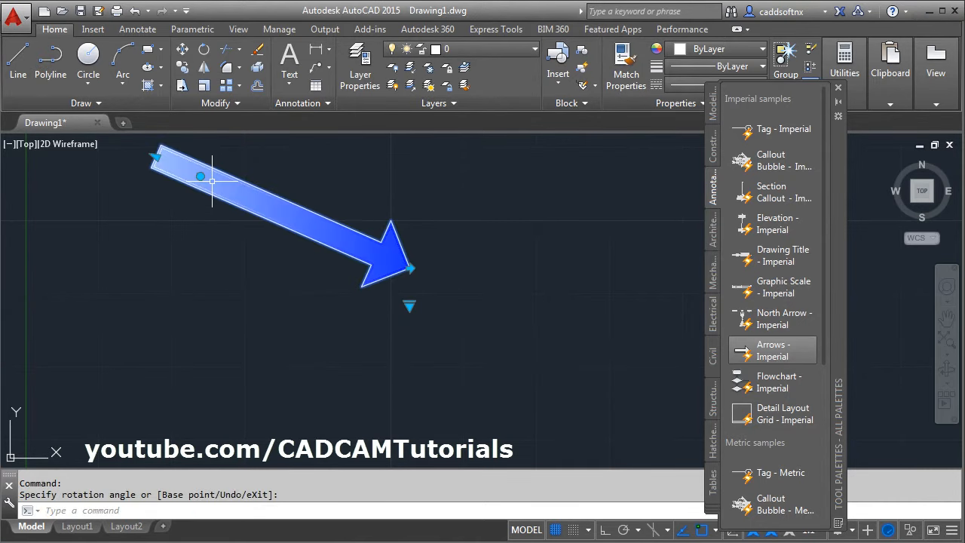
pyautogui.press('Escape')
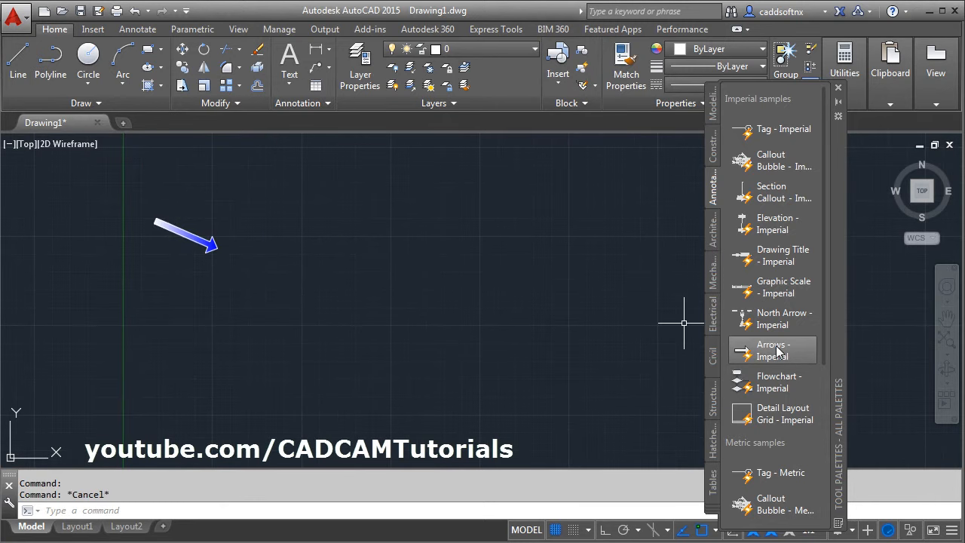
# Place another right-pointing arrow and show its style choices (Single, Arched, Double, Fancy, Flex, Tail).
pyautogui.click(772, 349)
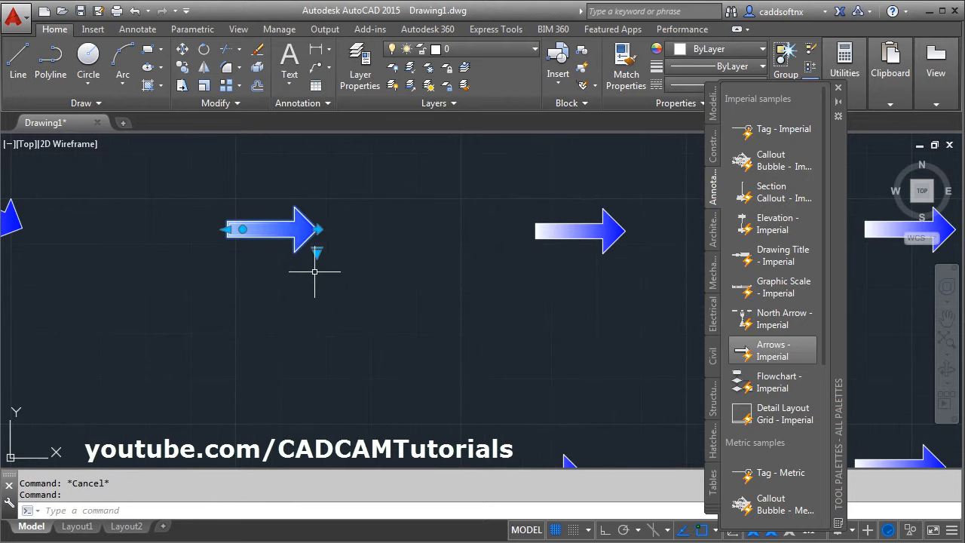
pyautogui.rightClick(316, 249)
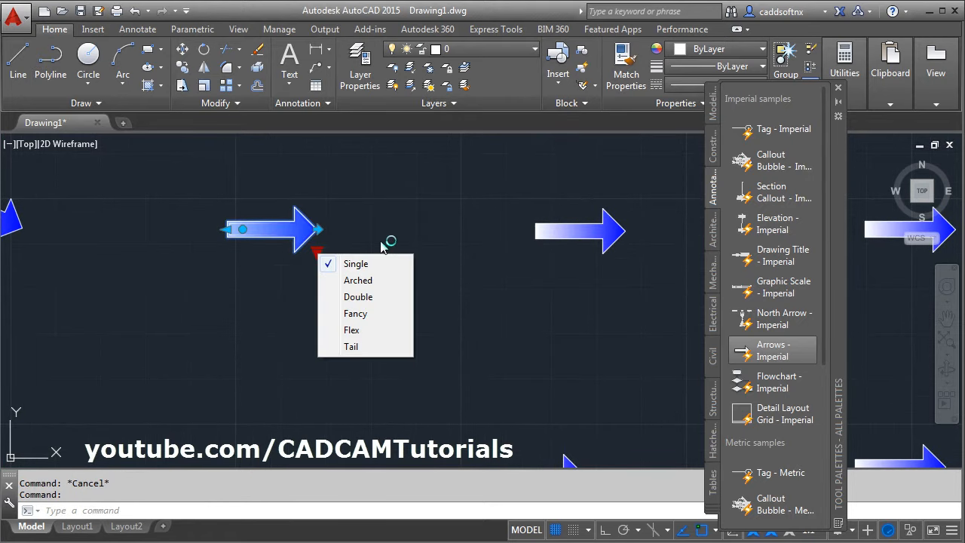
pyautogui.moveTo(365, 279)
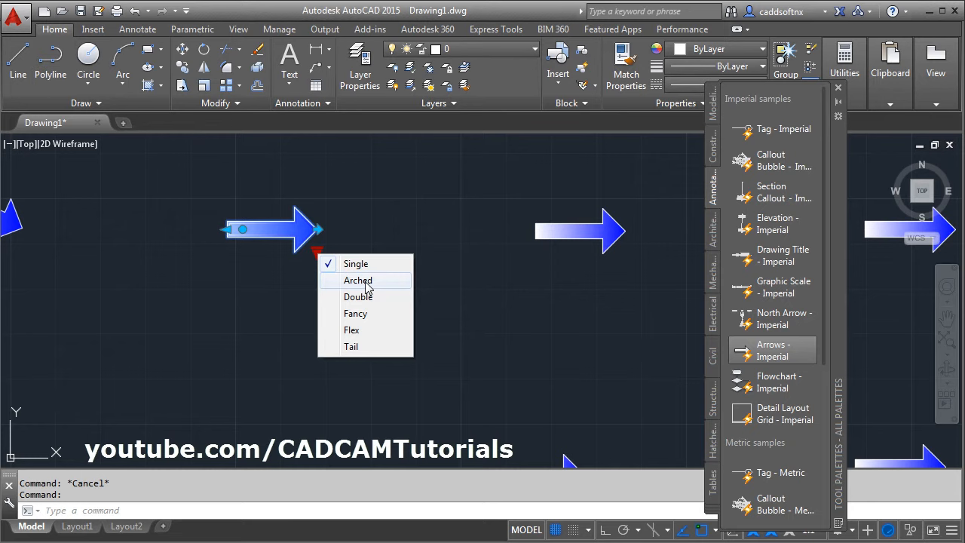
# Make one arrow Arched, another Double, and select the next arrow to restyle.
pyautogui.click(357, 279)
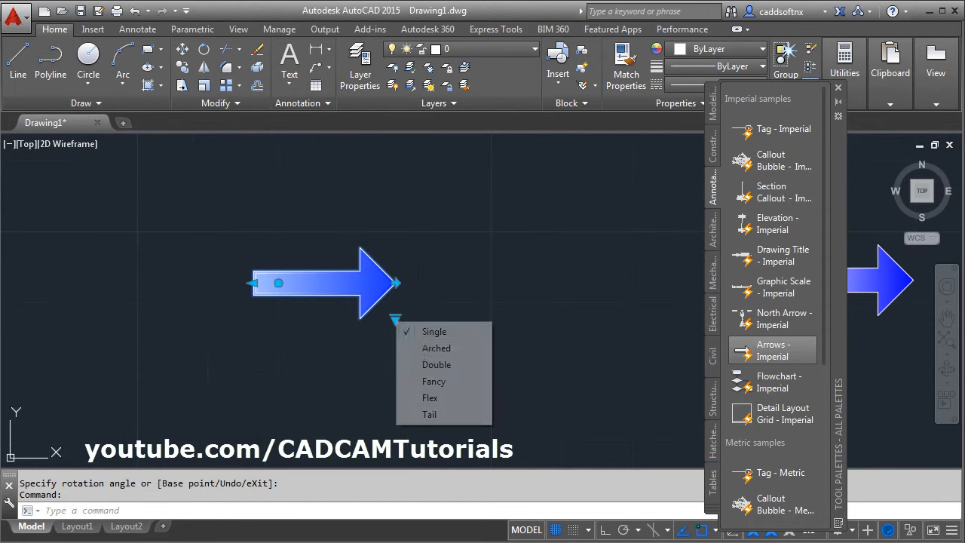
pyautogui.click(438, 363)
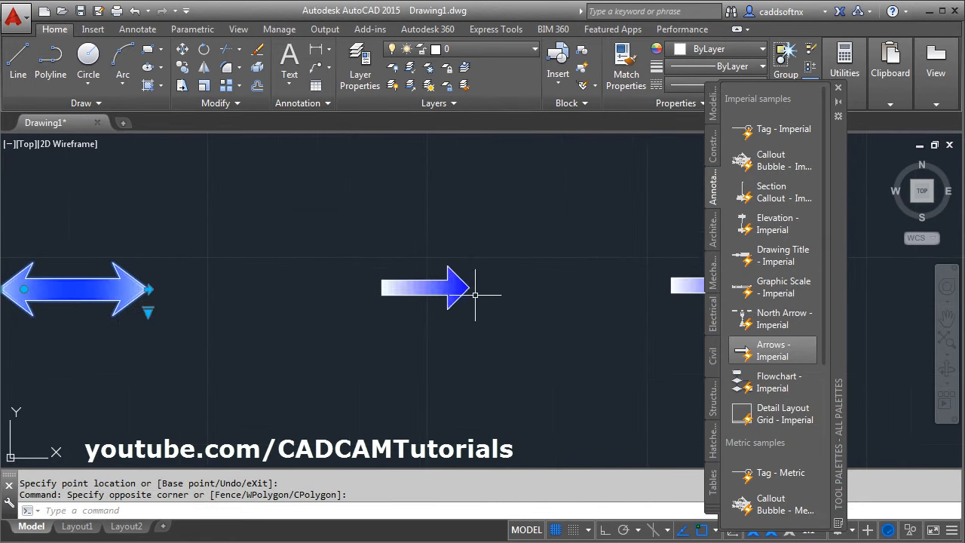
pyautogui.click(476, 294)
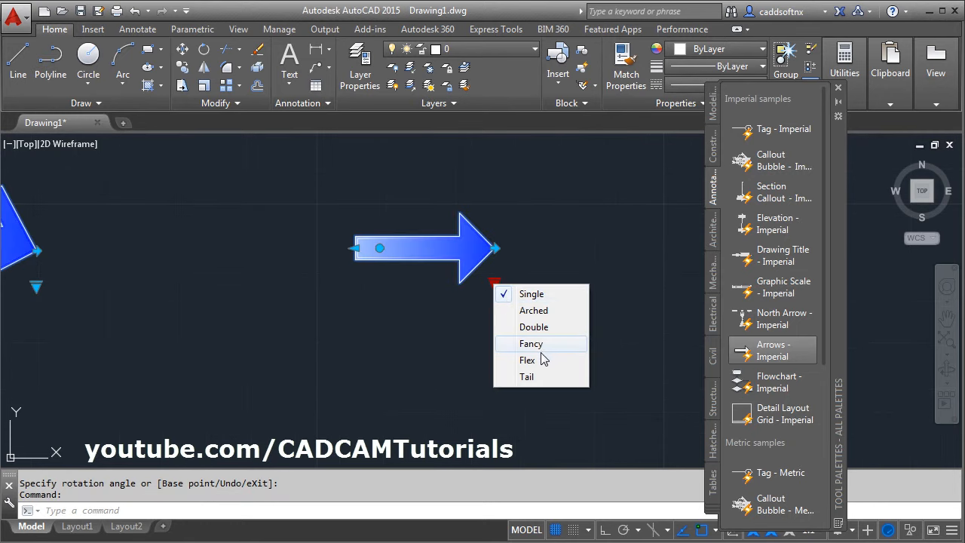
# Give the remaining arrows the Fancy, Flex and Tail styles so all six types show.
pyautogui.click(530, 344)
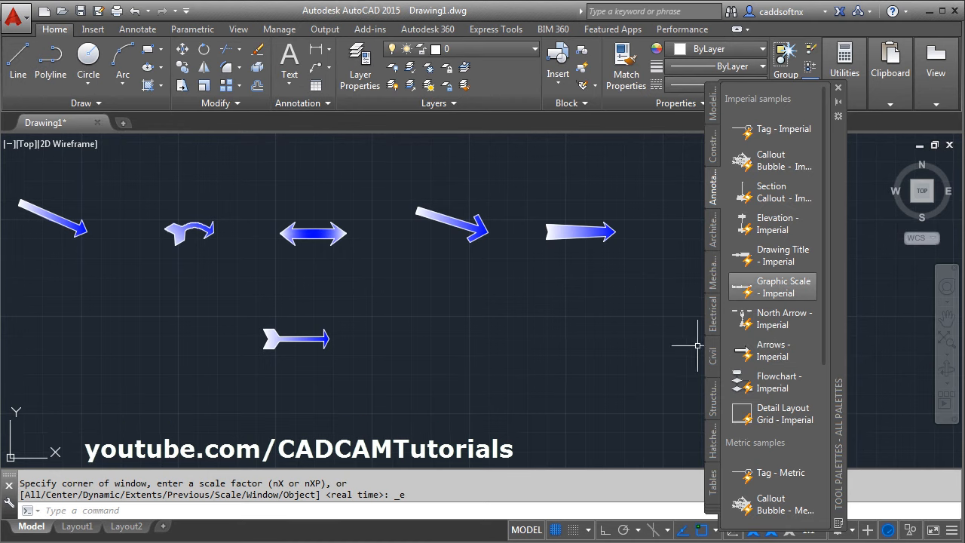
# Set the status-bar annotation scale to 1:2 so all arrows display doubled.
pyautogui.click(844, 72)
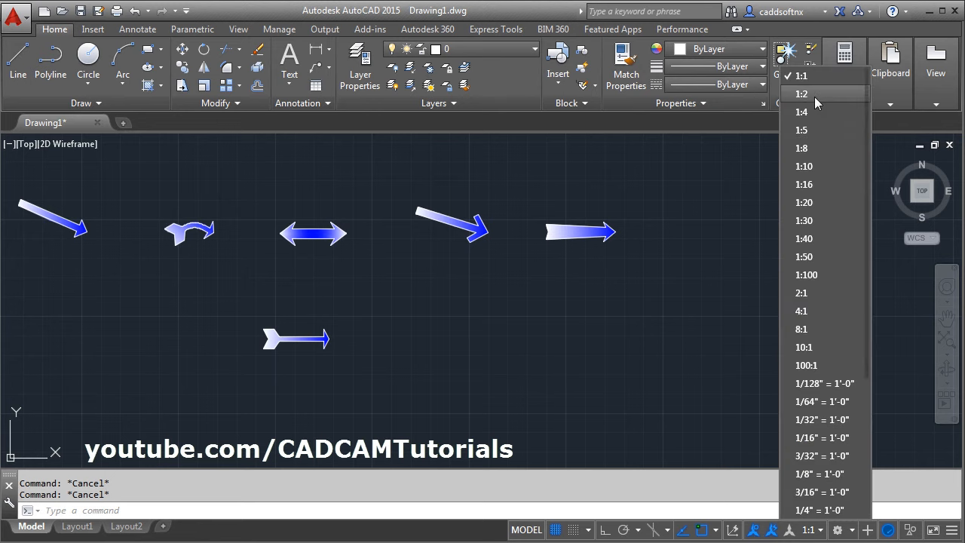
pyautogui.click(802, 94)
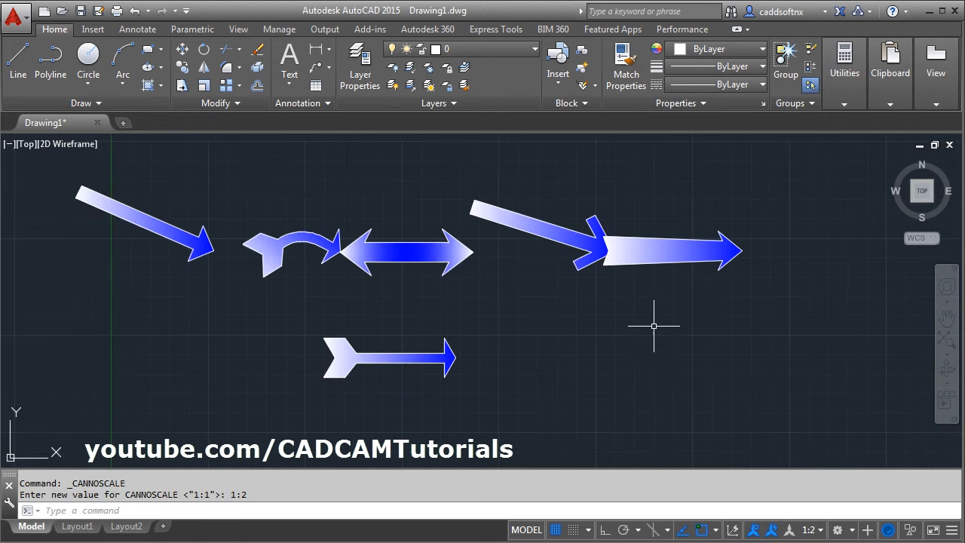